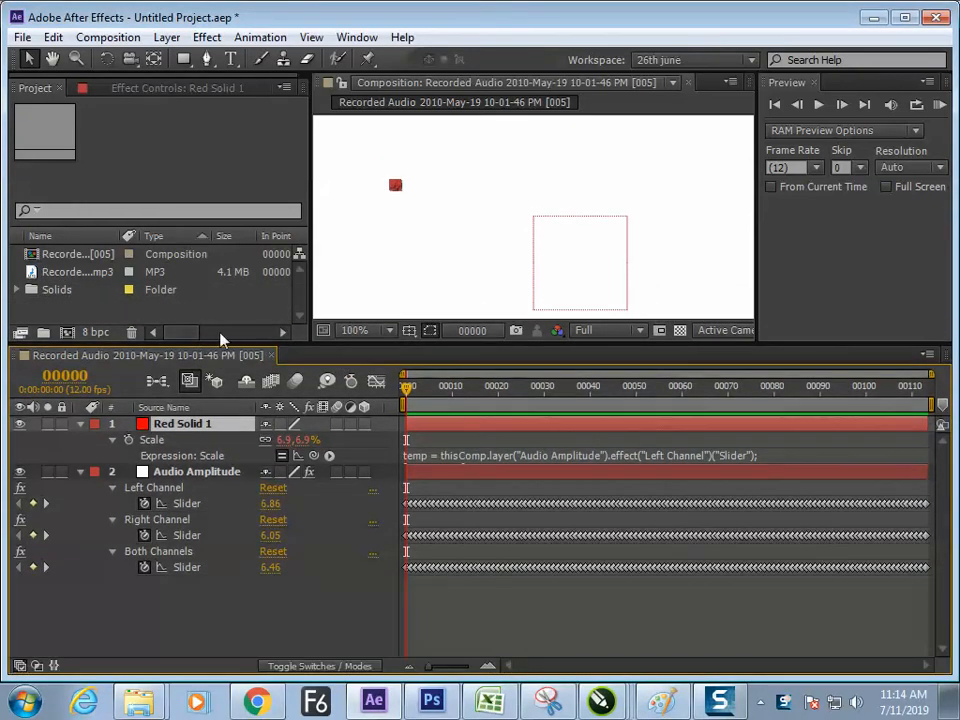
mouse_move(213, 328)
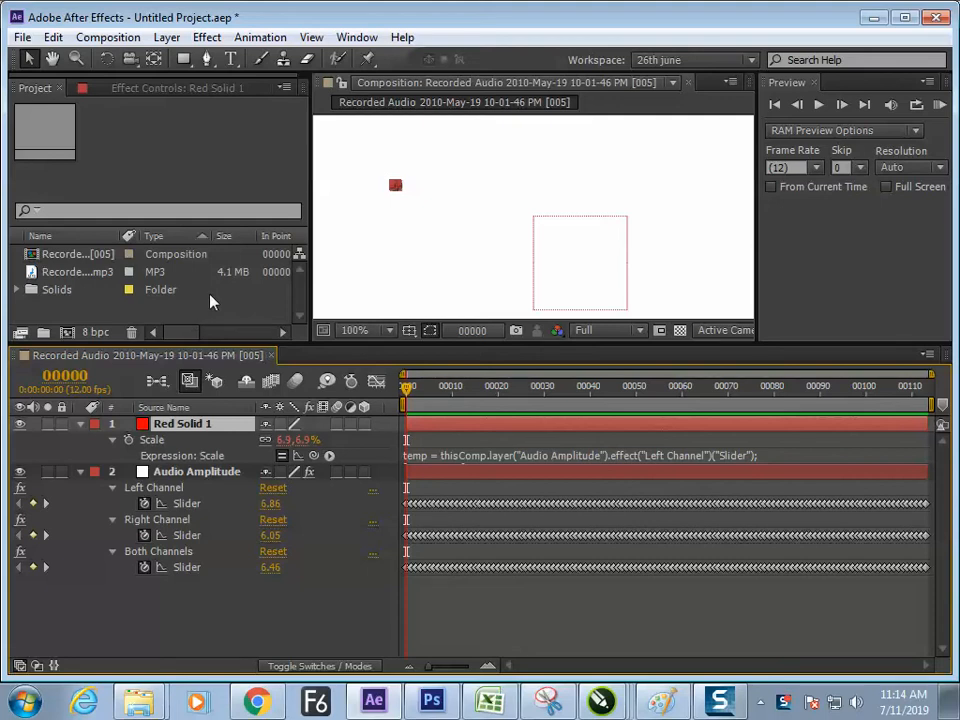
mouse_move(200, 318)
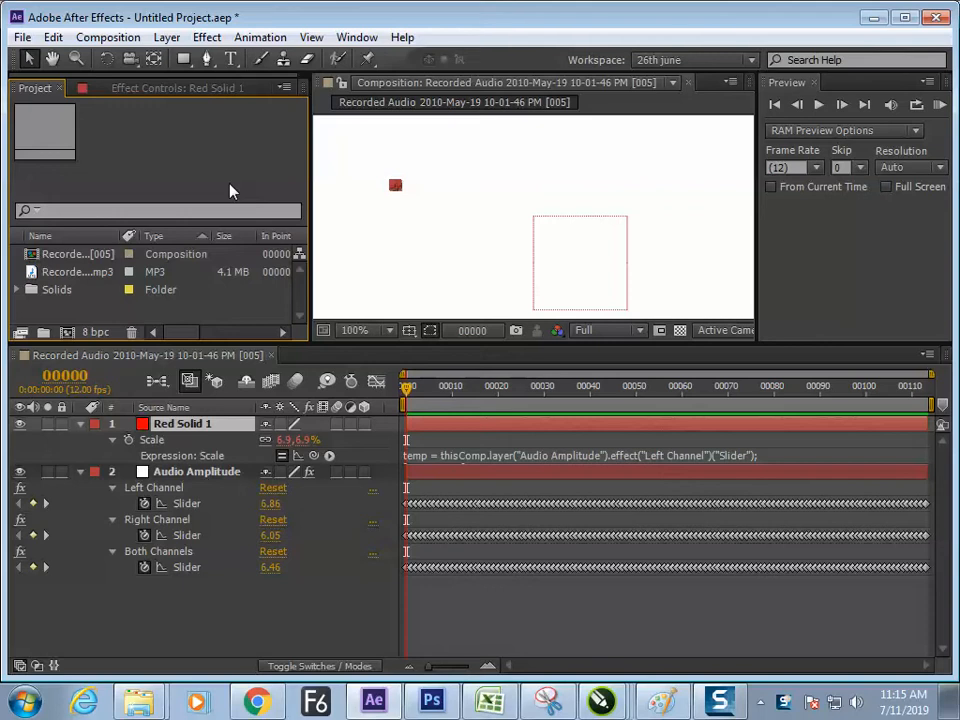
mouse_move(208, 262)
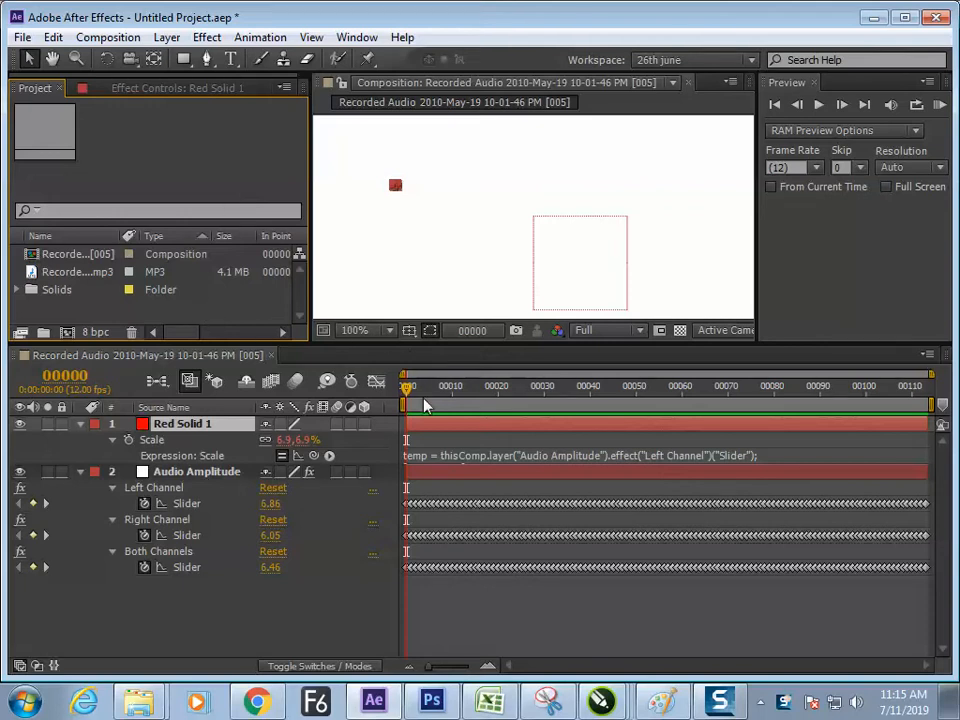
Create the 481×494, 12 fps Comp 1 and add the recorded MP3 as its first layer.
left_click(603, 386)
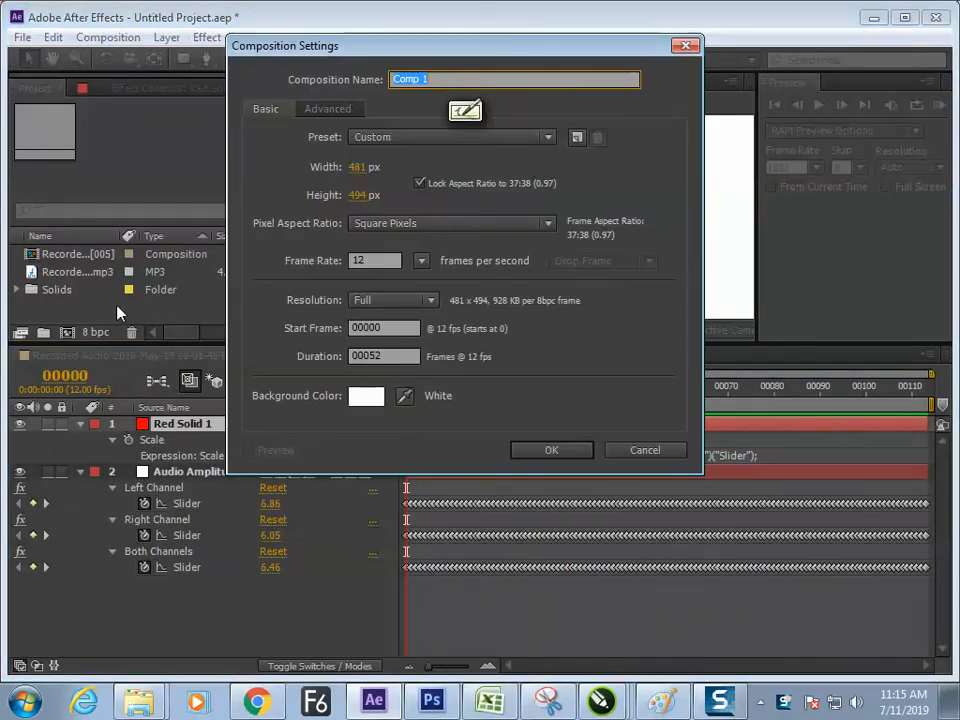
left_click(551, 449)
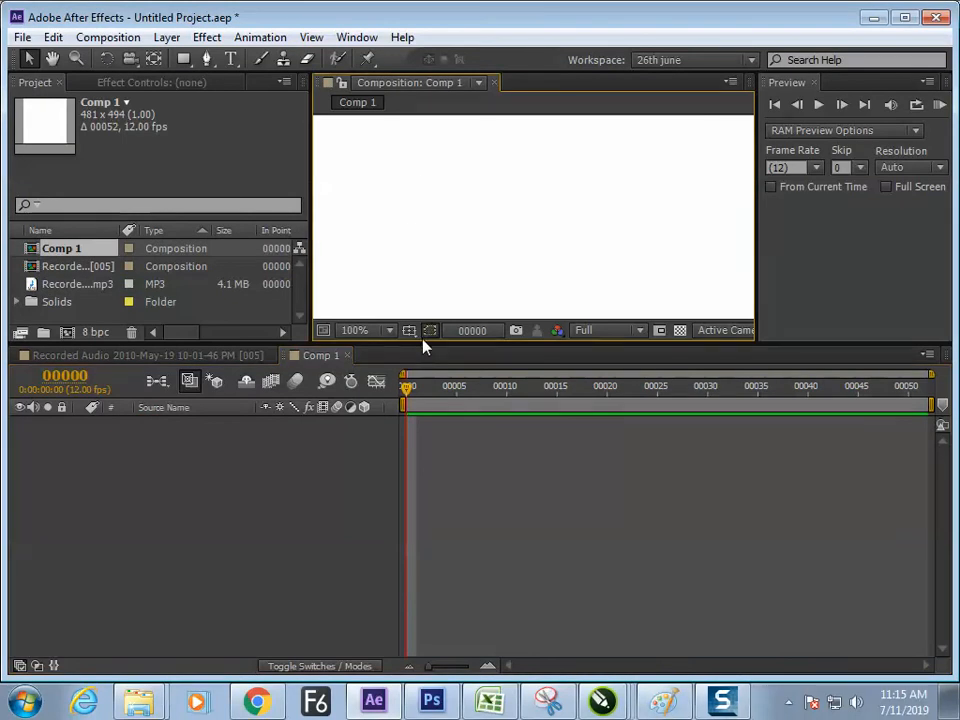
mouse_move(408, 238)
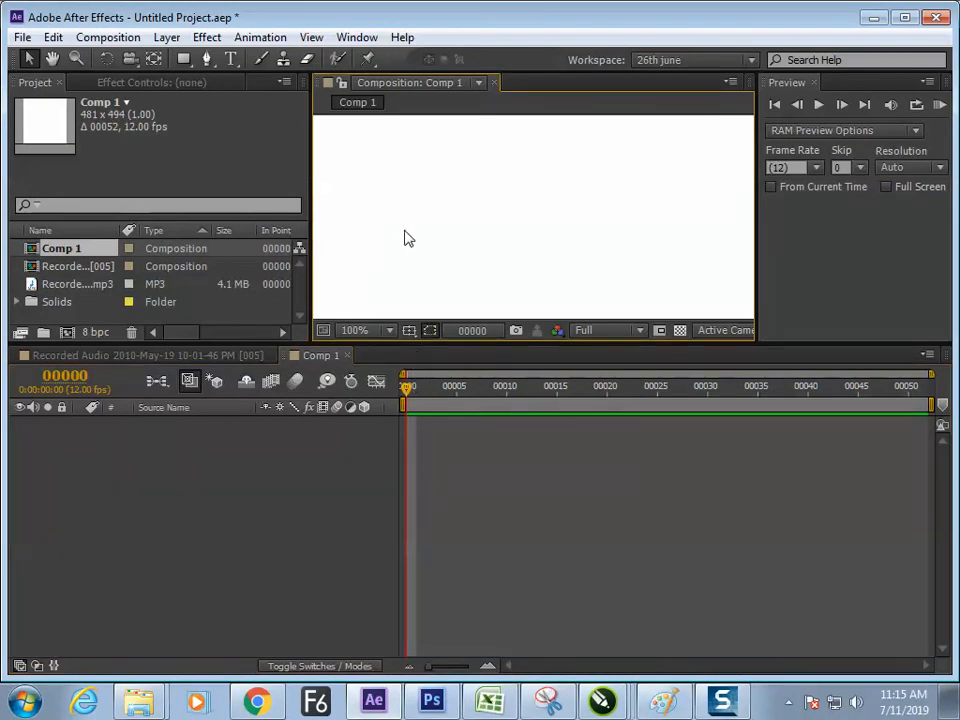
left_click(75, 283)
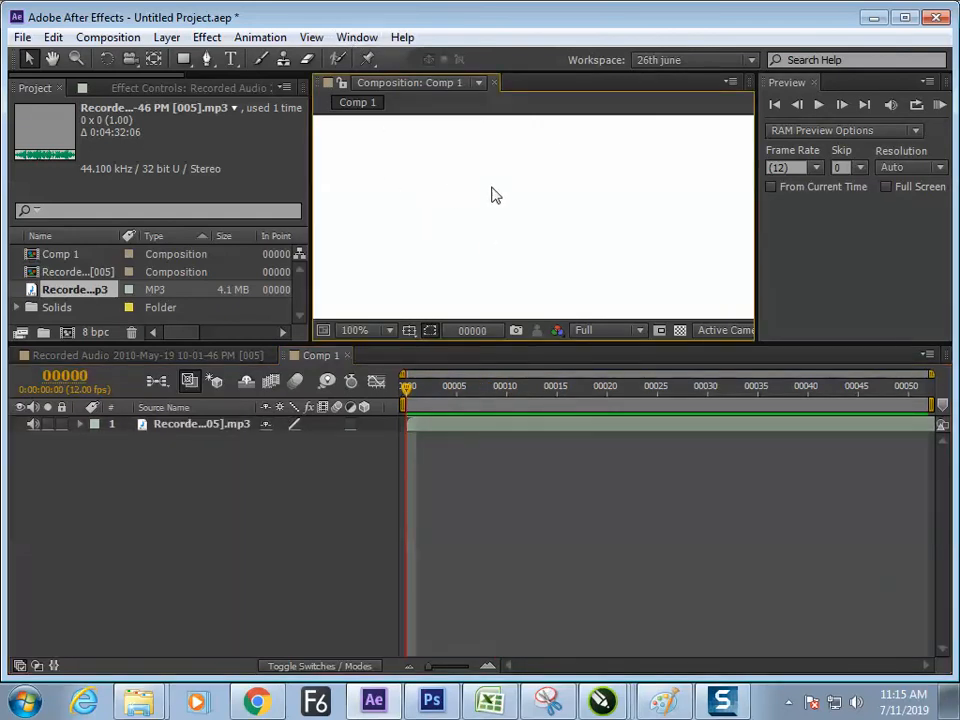
mouse_move(464, 217)
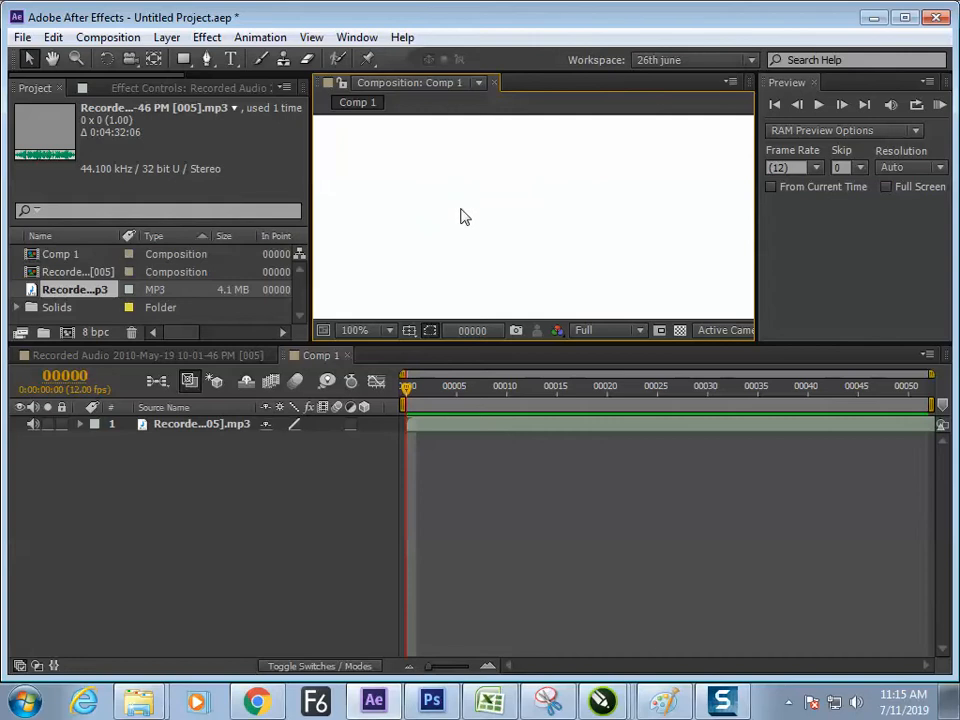
left_click(355, 330)
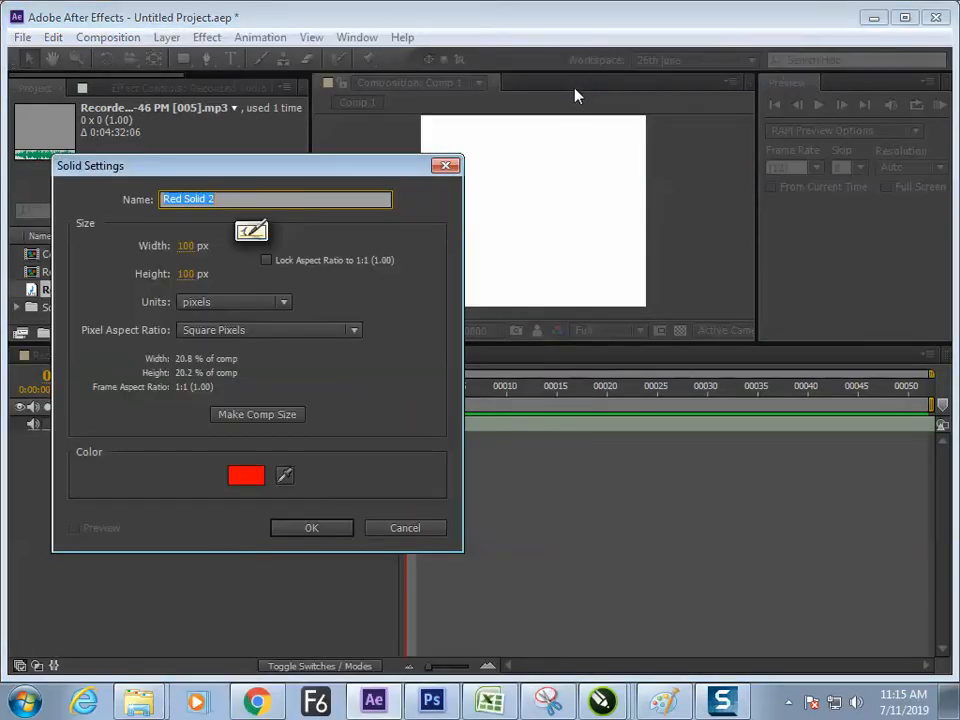
left_click(247, 475)
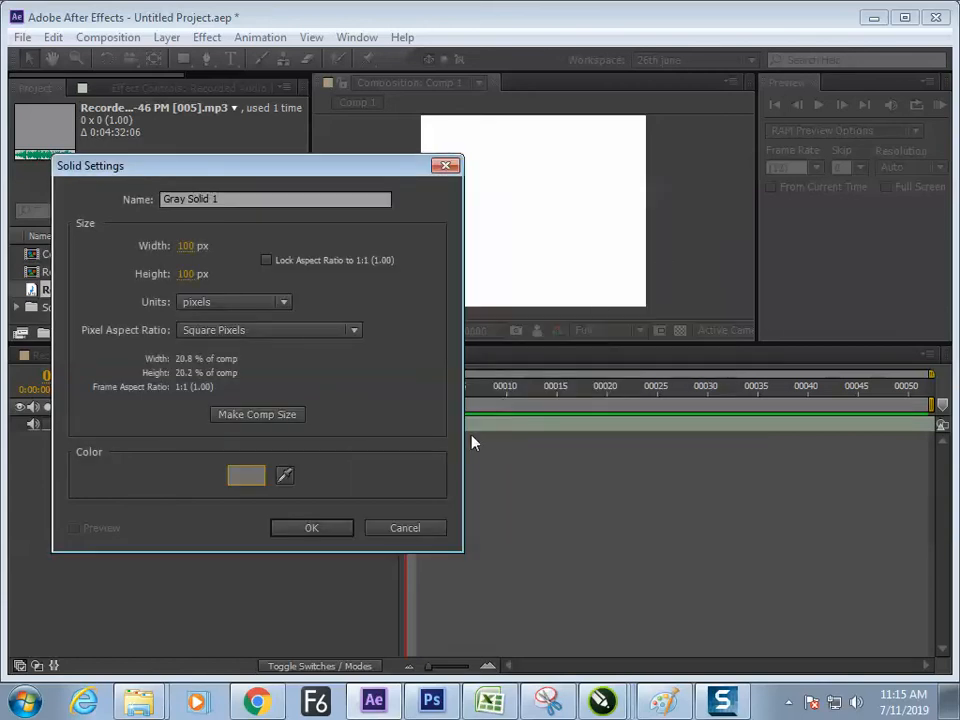
left_click(311, 527)
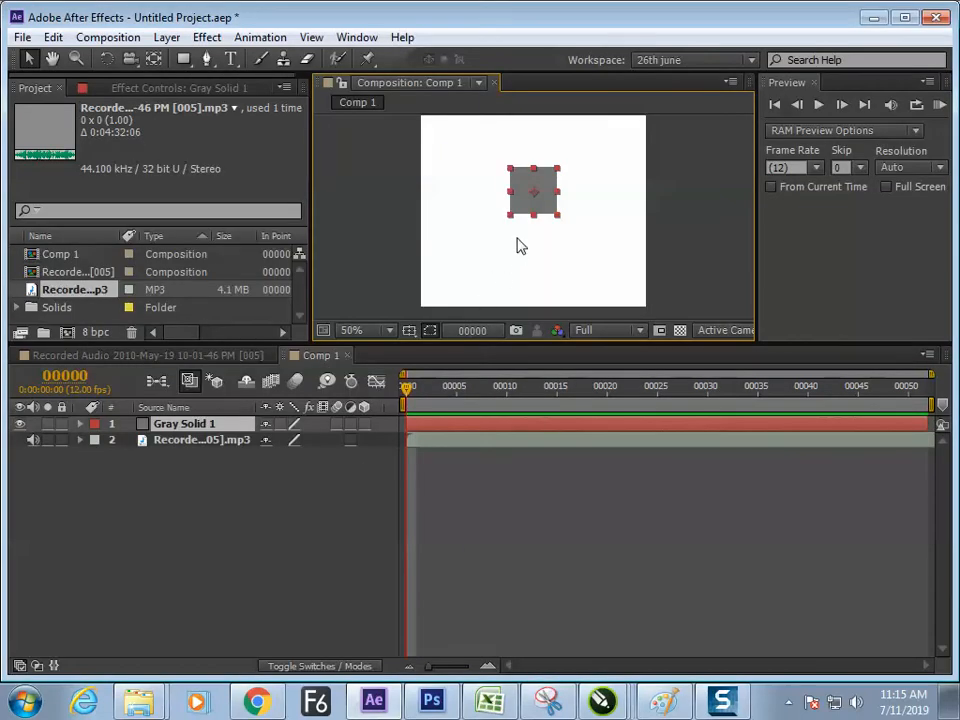
mouse_move(455, 208)
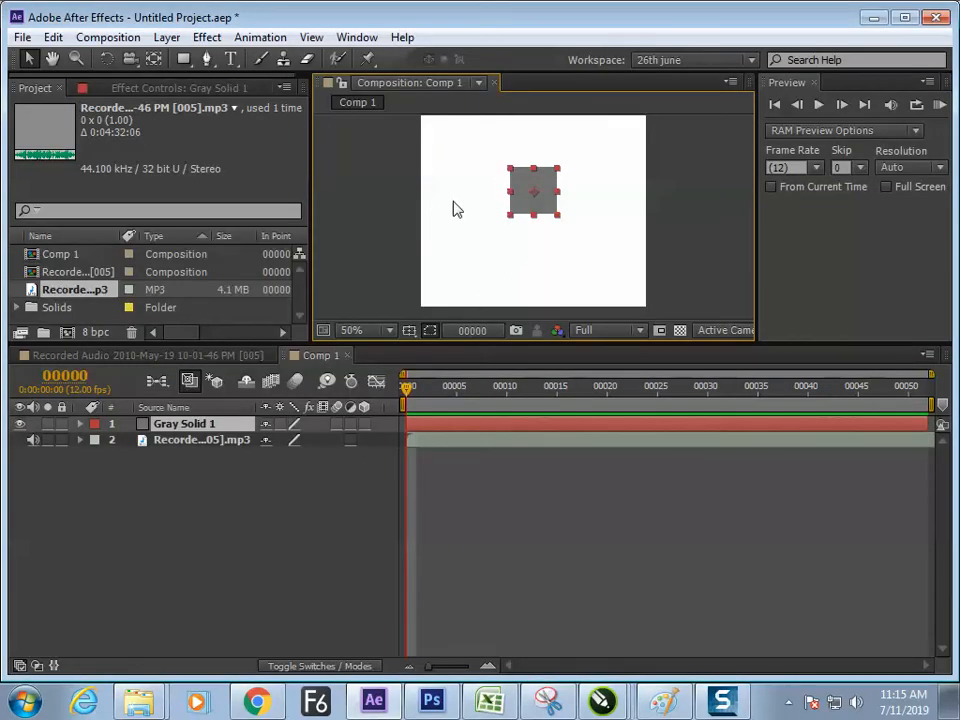
key("Delete")
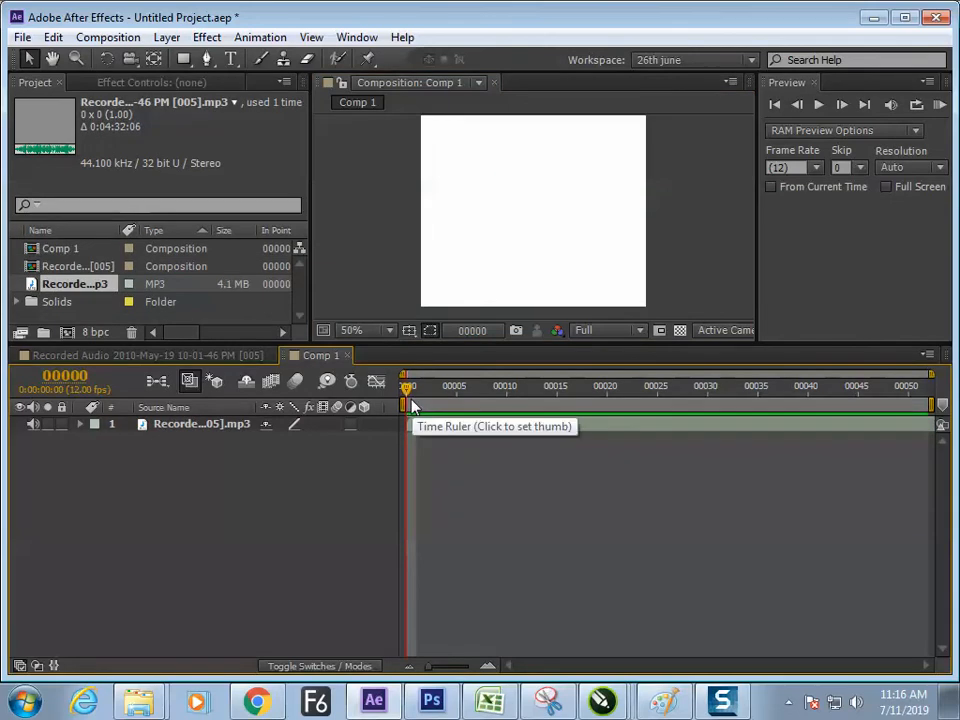
Add a comp-sized gray solid above the MP3 layer in Comp 1.
left_click(166, 37)
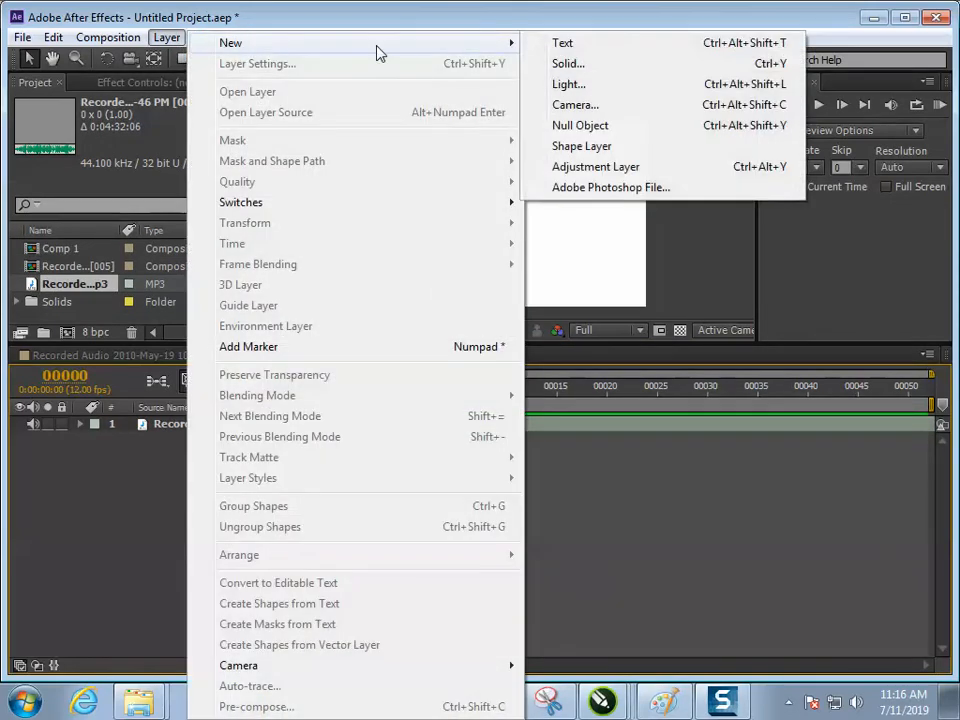
left_click(568, 63)
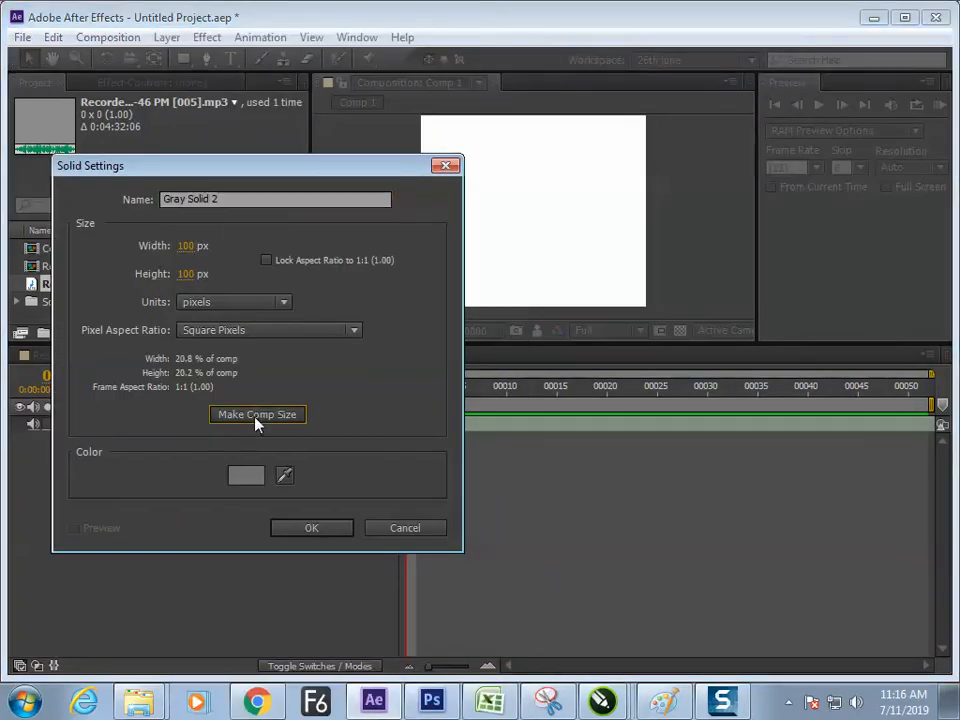
left_click(311, 527)
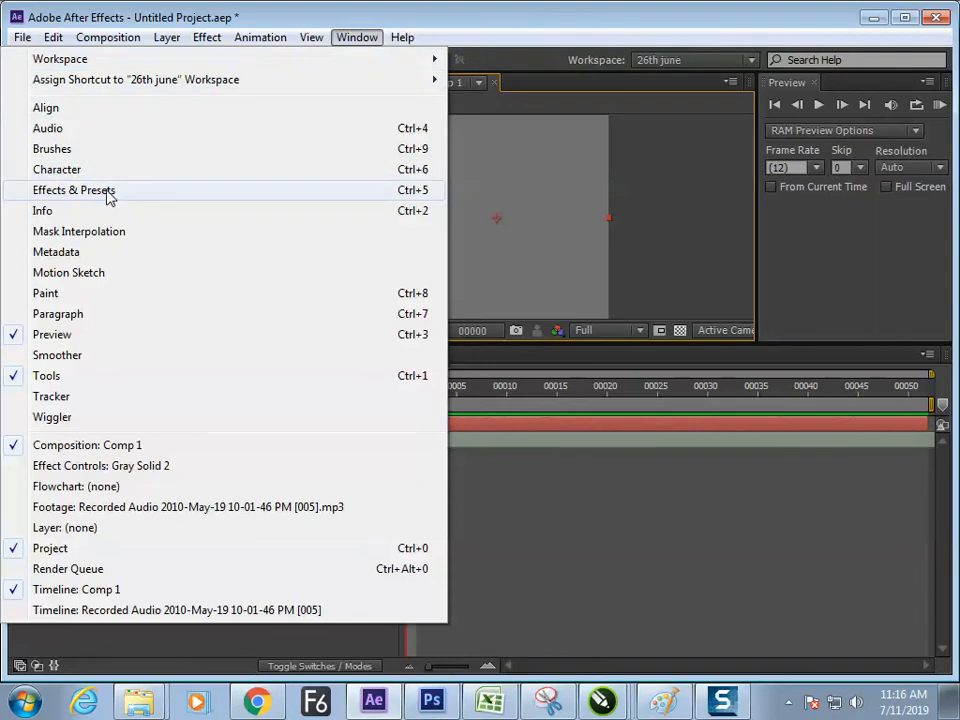
Search the Effects & Presets panel for 'aud' to find Audio Spectrum for Gray Solid 2.
left_click(74, 190)
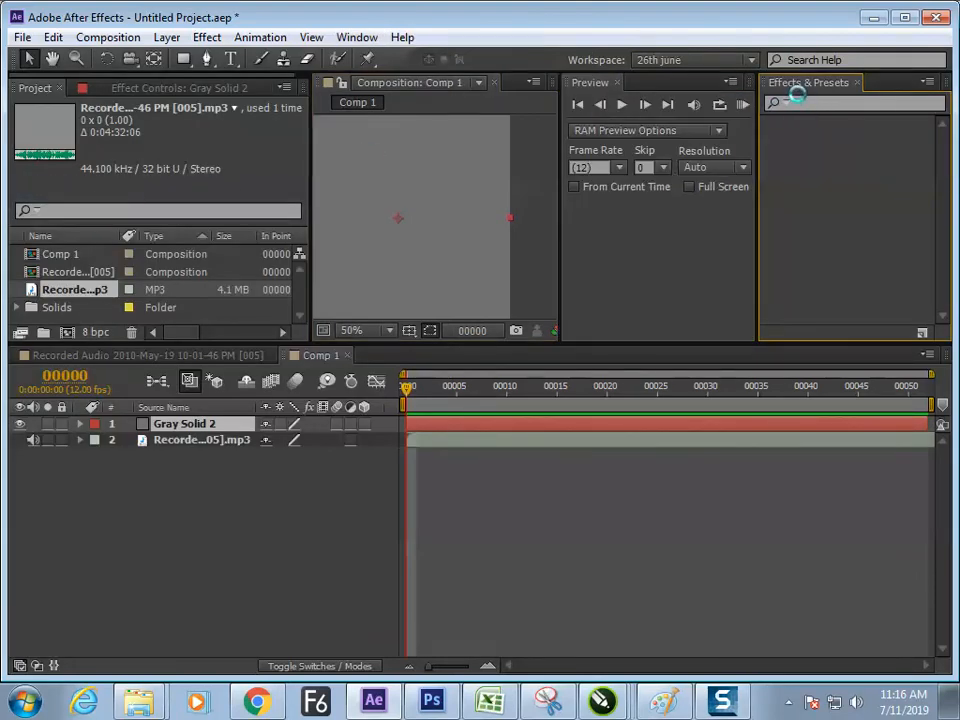
left_click(850, 103)
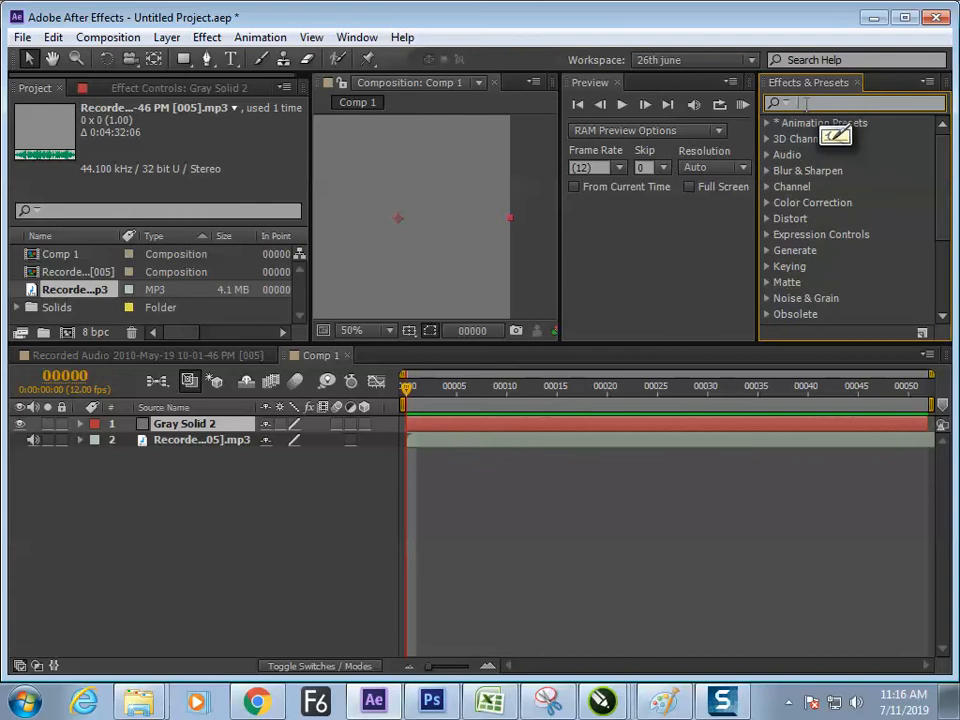
type("audio")
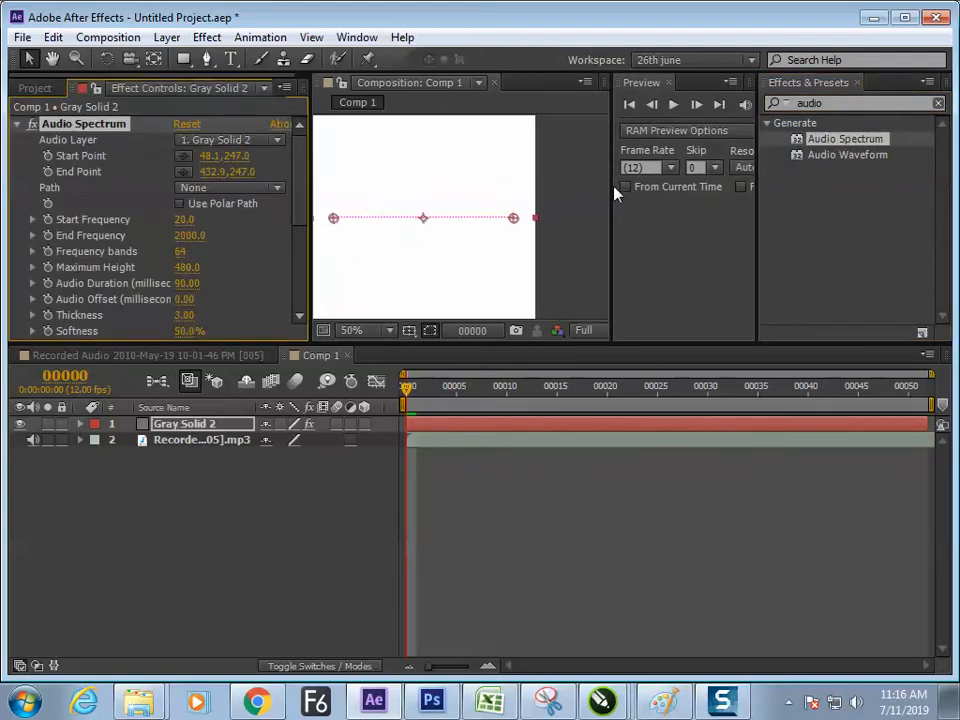
mouse_move(508, 125)
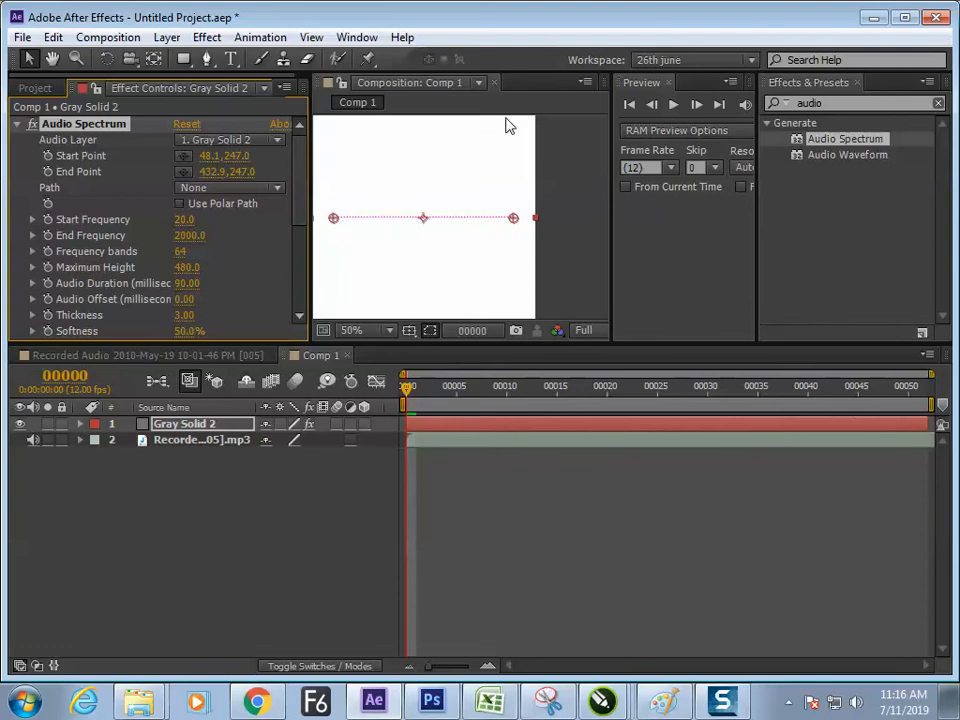
mouse_move(822, 92)
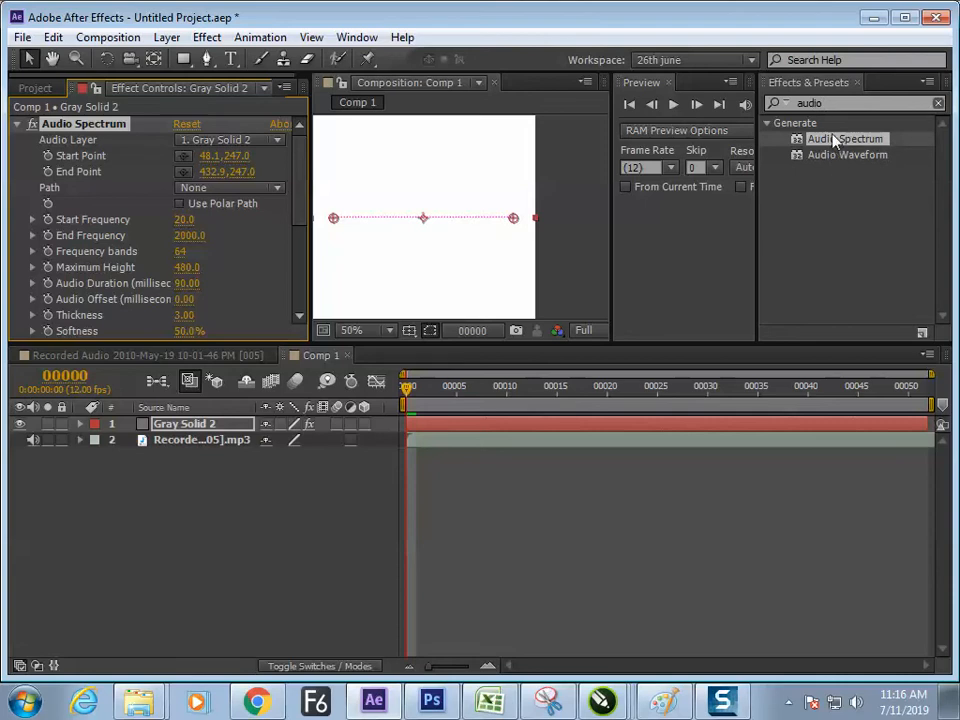
mouse_move(430, 245)
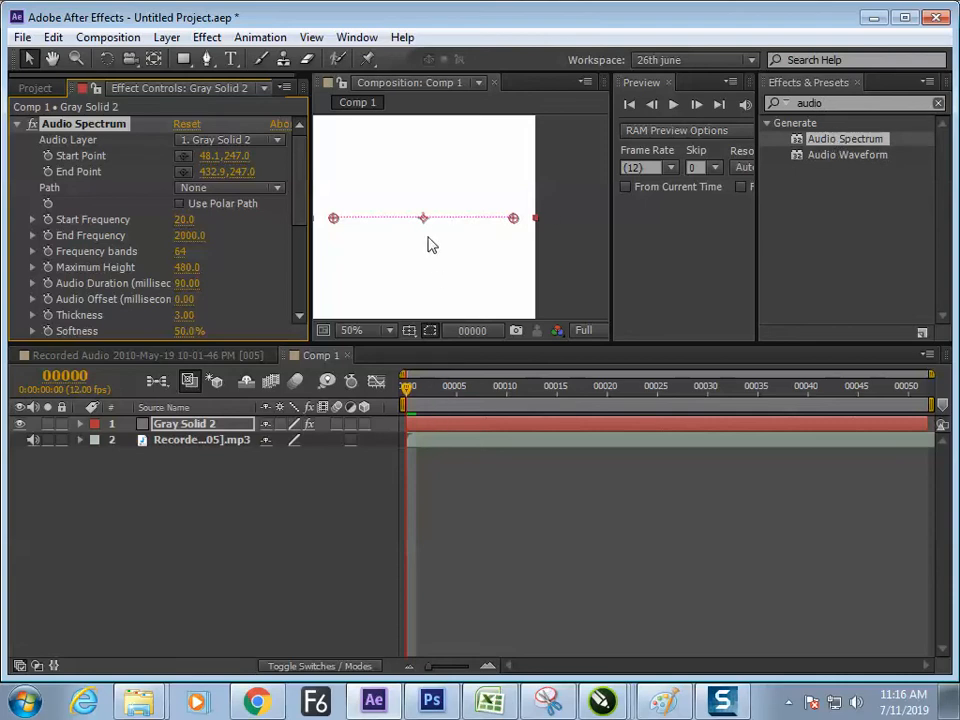
mouse_move(462, 161)
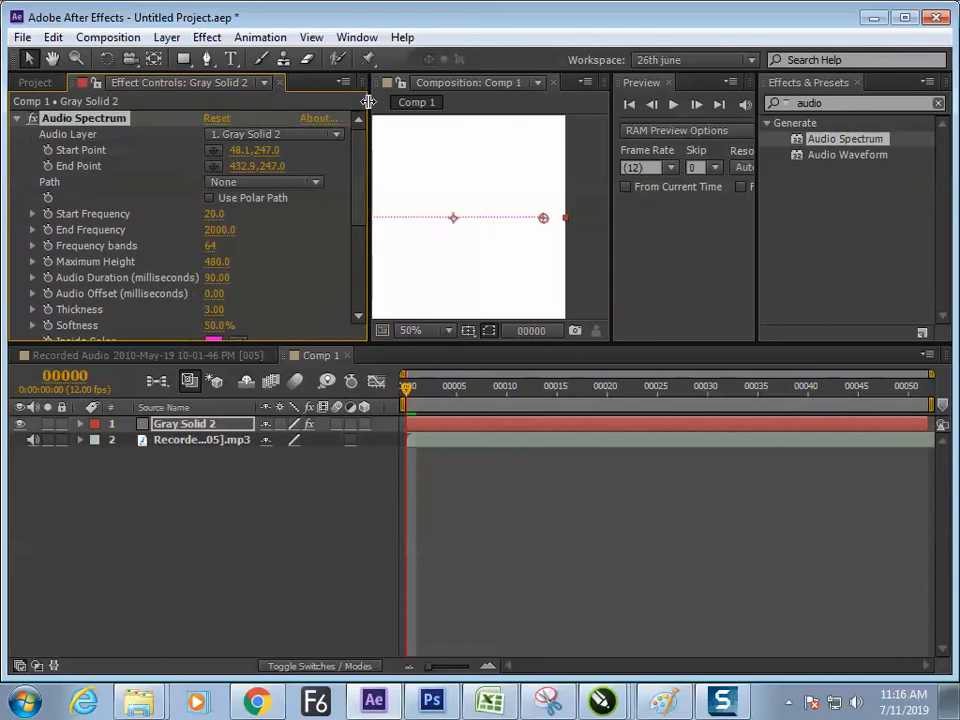
mouse_move(285, 88)
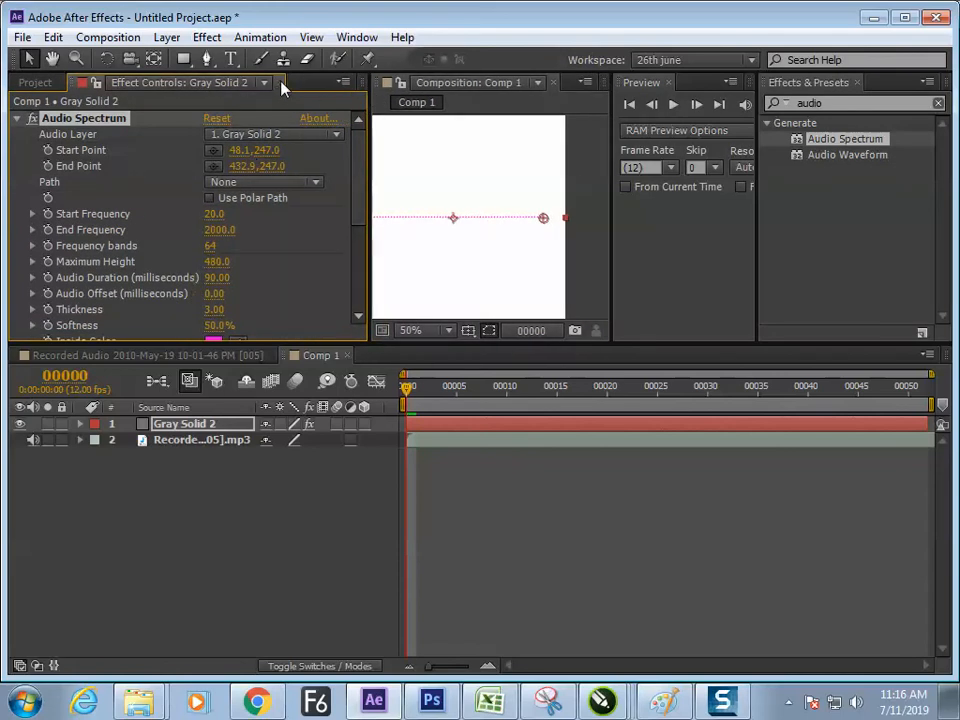
Reopen Effect Controls and set Audio Spectrum's Audio Layer to '2. Recorded Audio .mp3'.
left_click(356, 37)
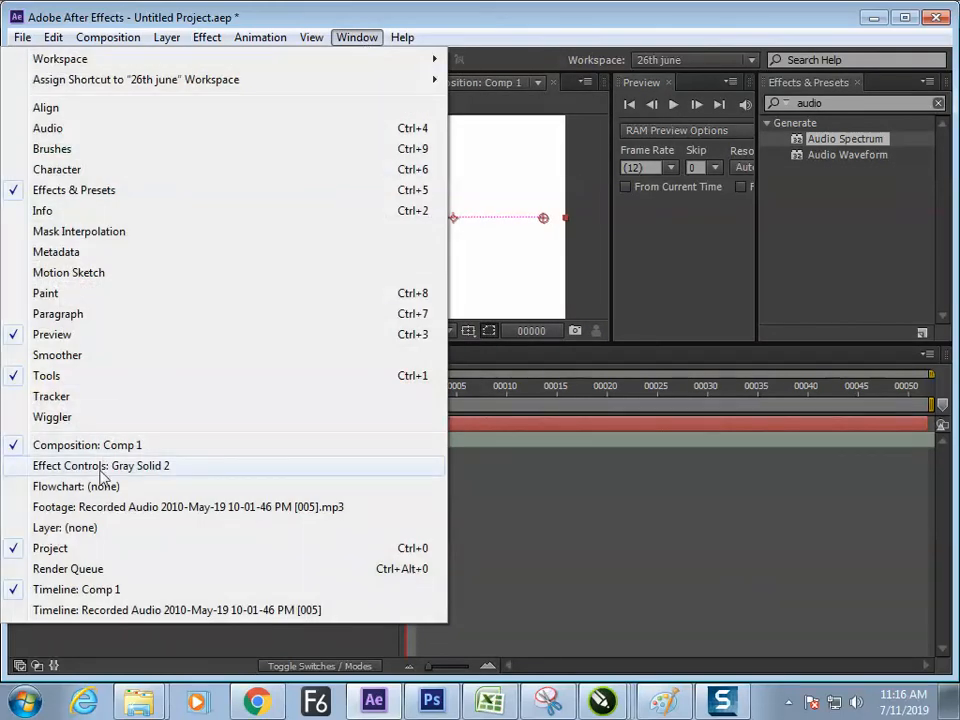
left_click(100, 465)
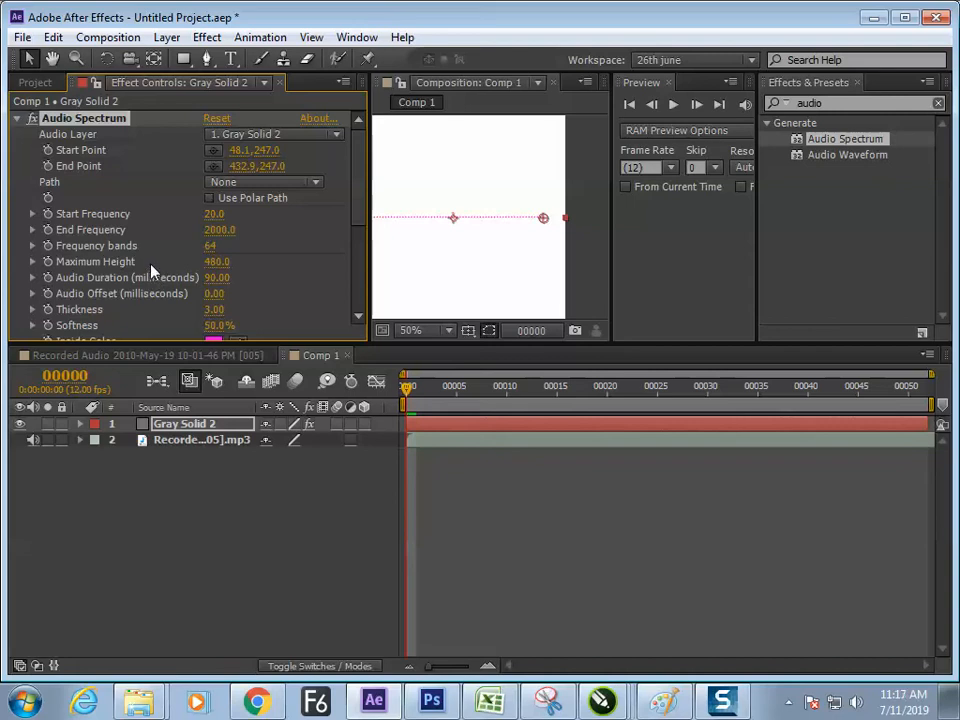
mouse_move(253, 222)
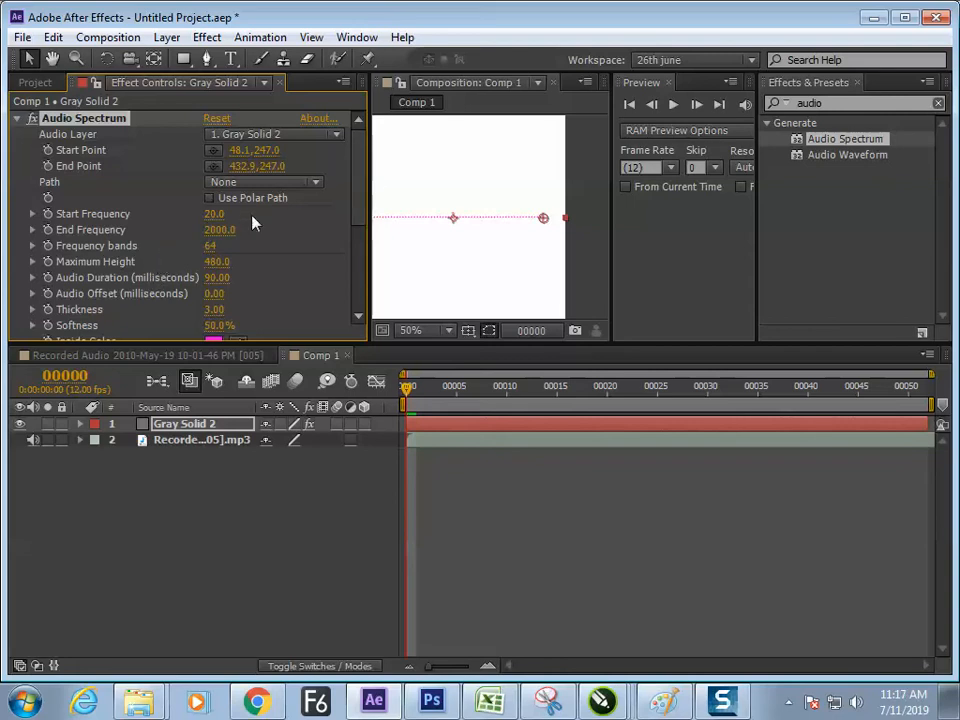
left_click(273, 134)
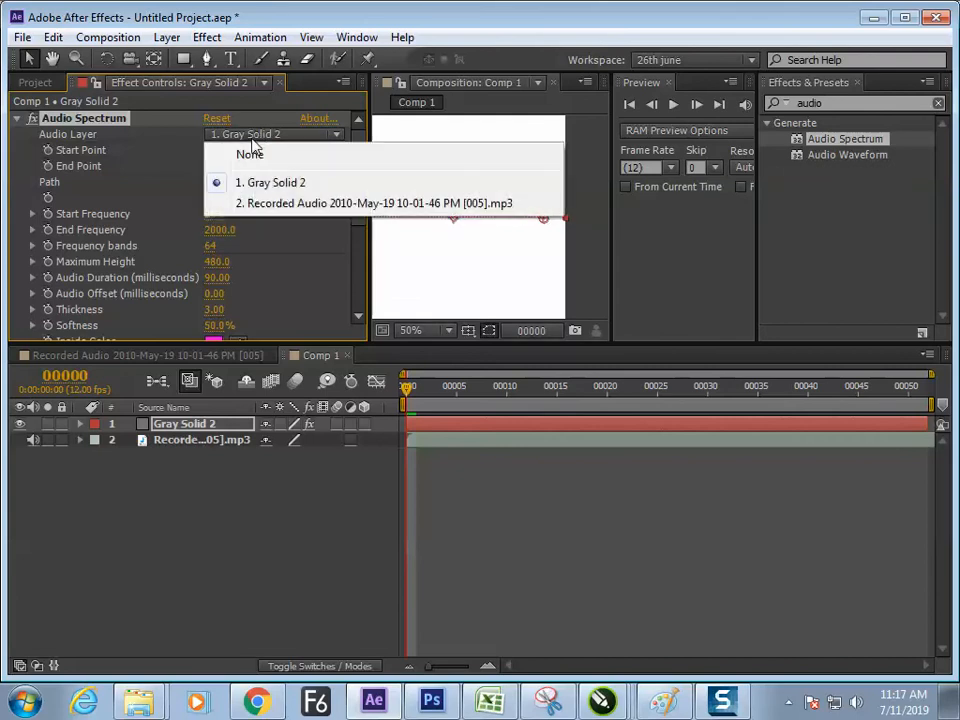
left_click(374, 203)
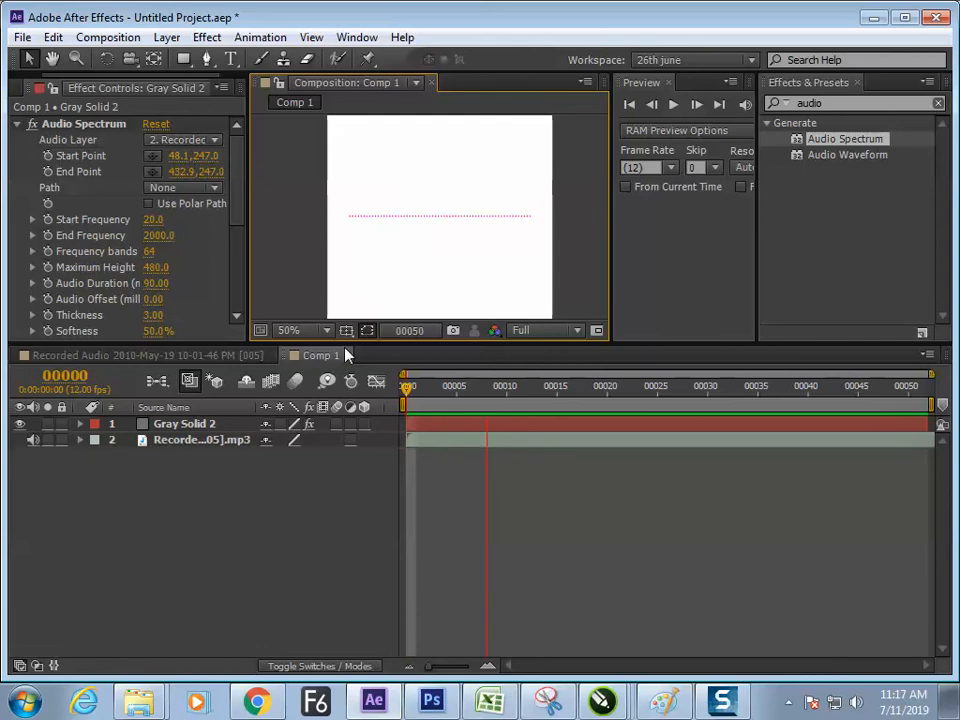
Set Start Frequency 7720, 165 bands, Maximum Height 9640, Duration 240, then preview frame 5.
left_click(758, 385)
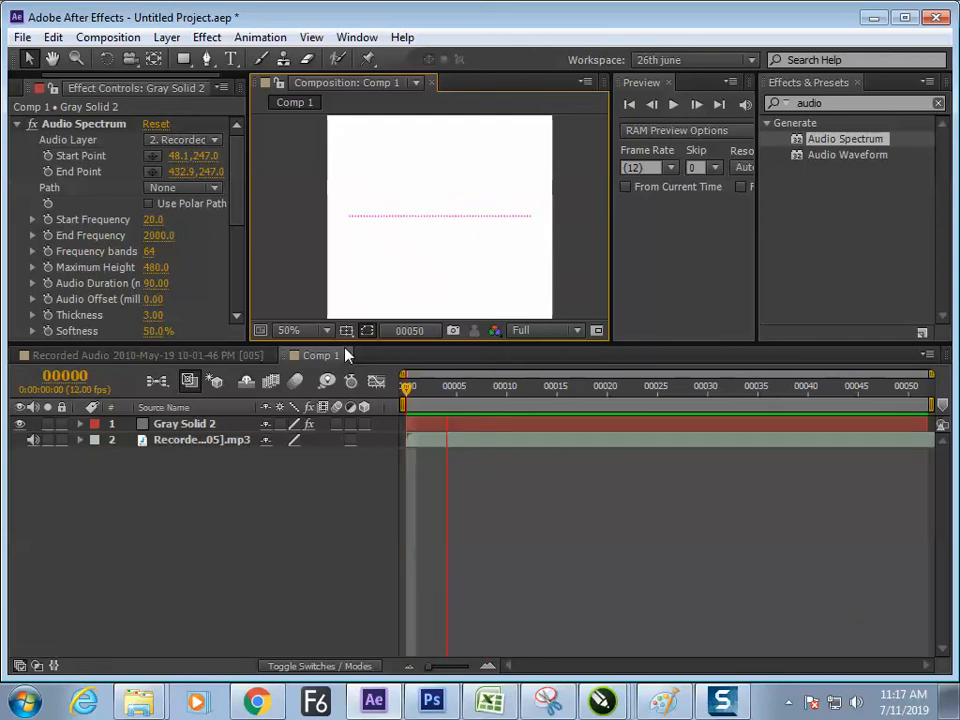
left_click(527, 385)
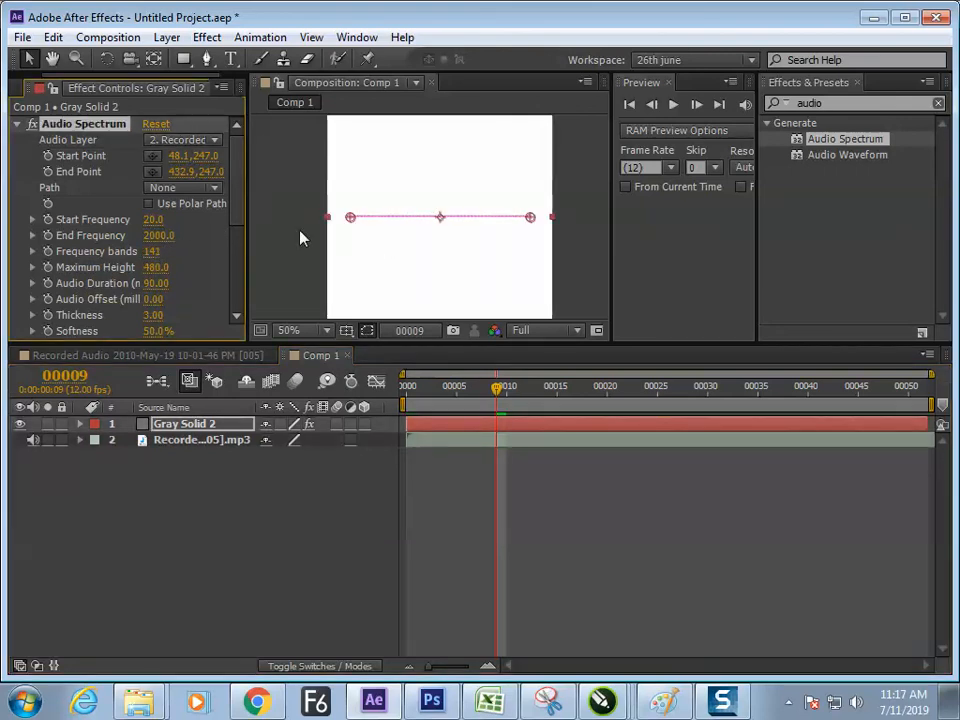
scroll("down", 3)
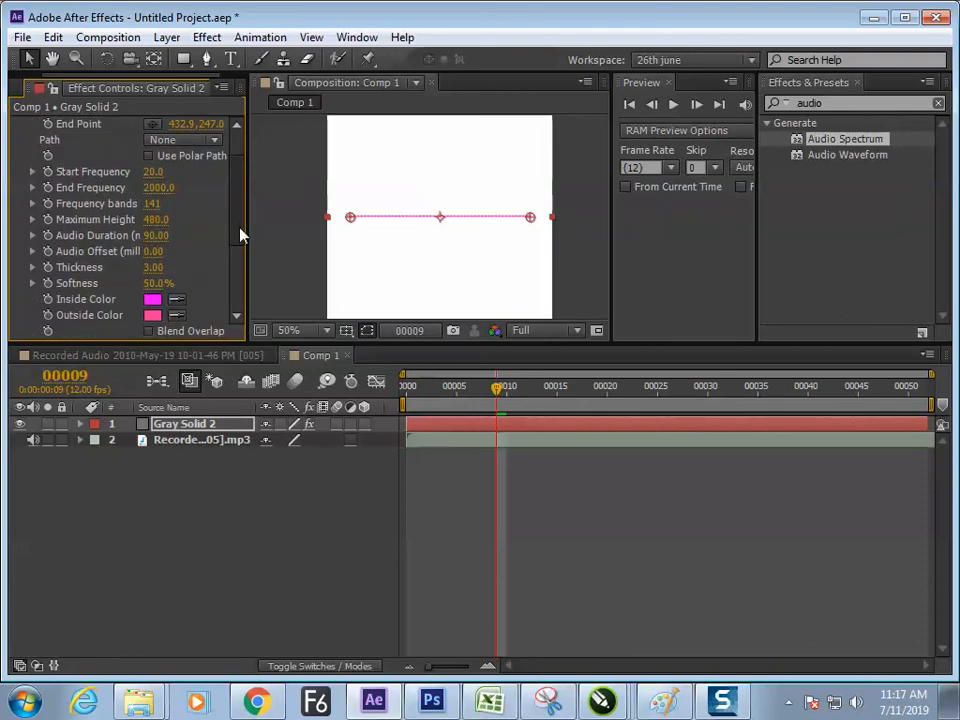
scroll("up", 3)
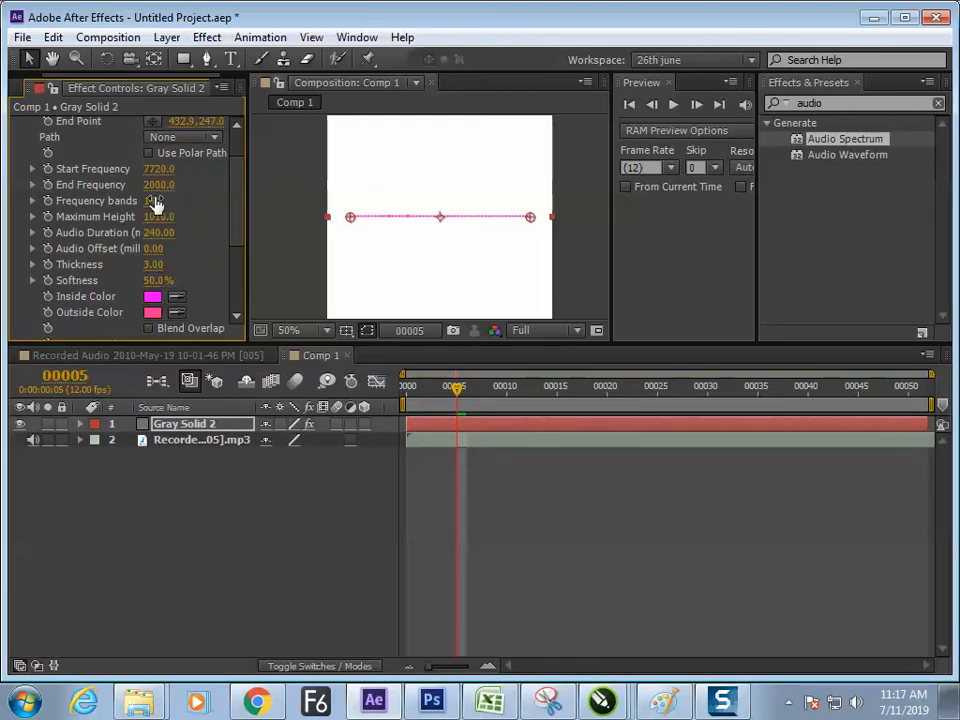
left_click(158, 200)
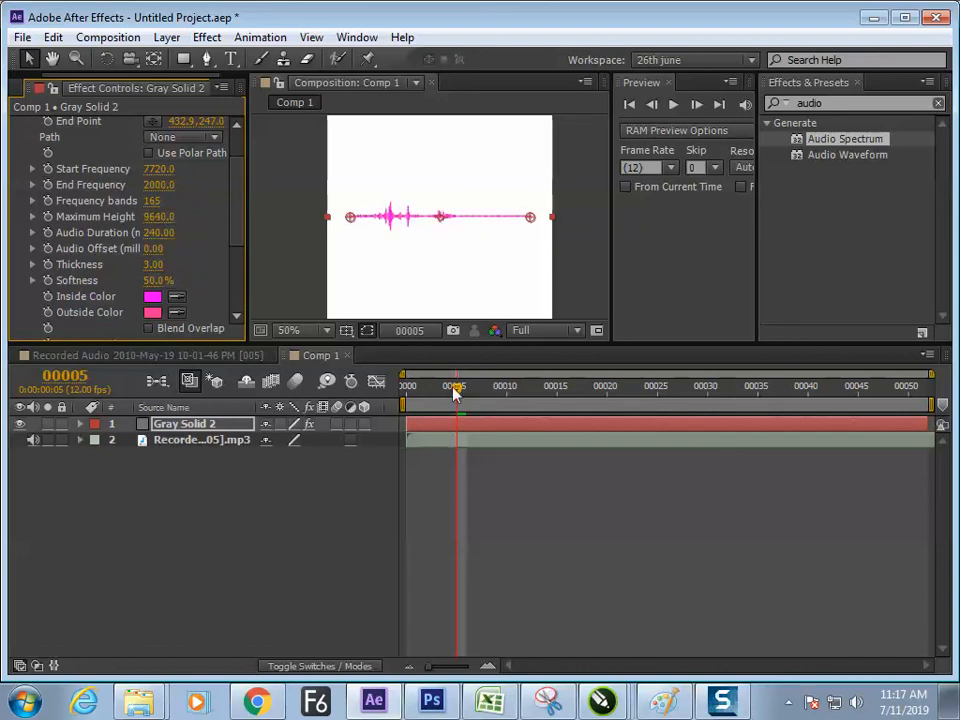
left_click(405, 386)
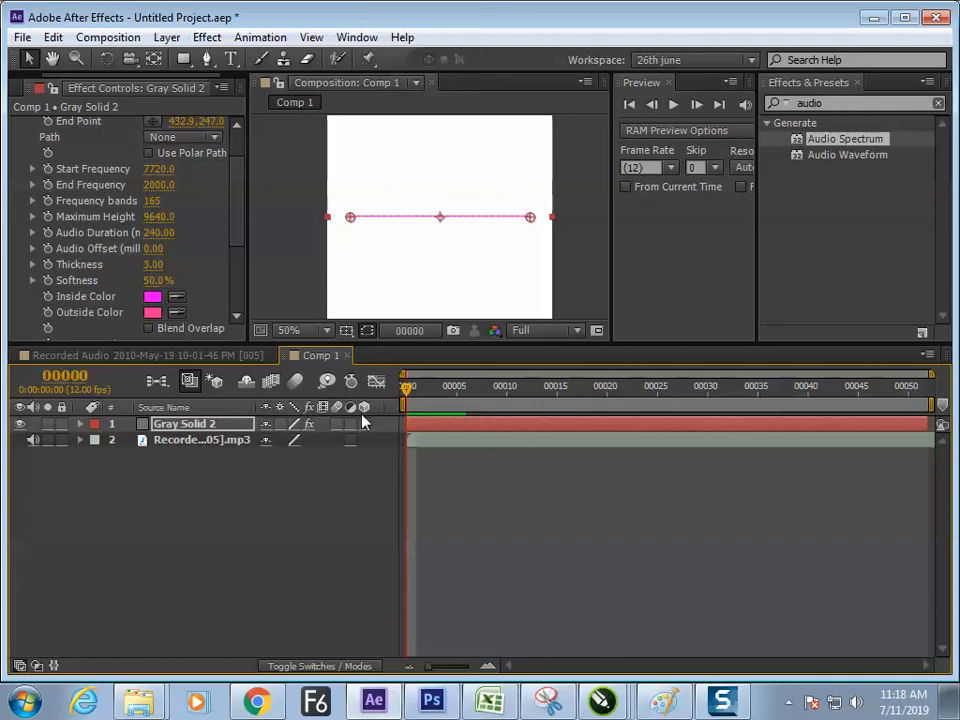